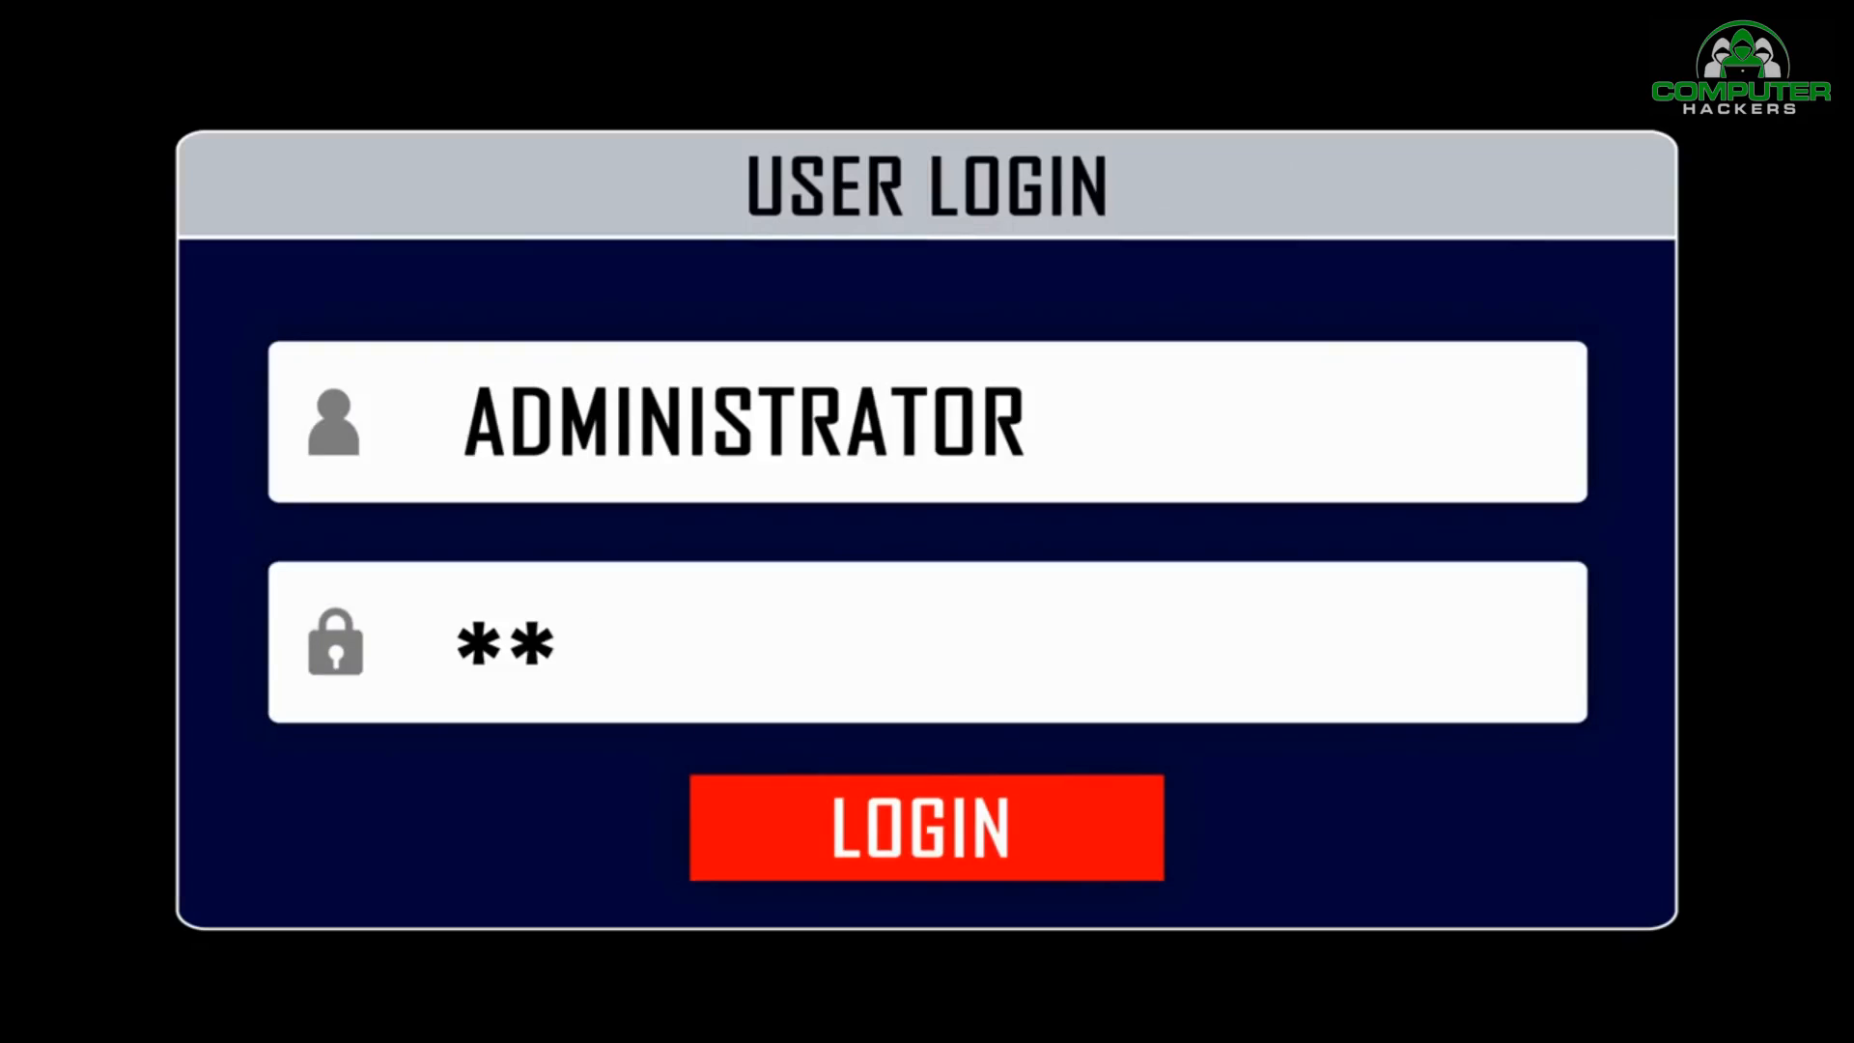
{"action": "left_click", "coordinate": [925, 827]}
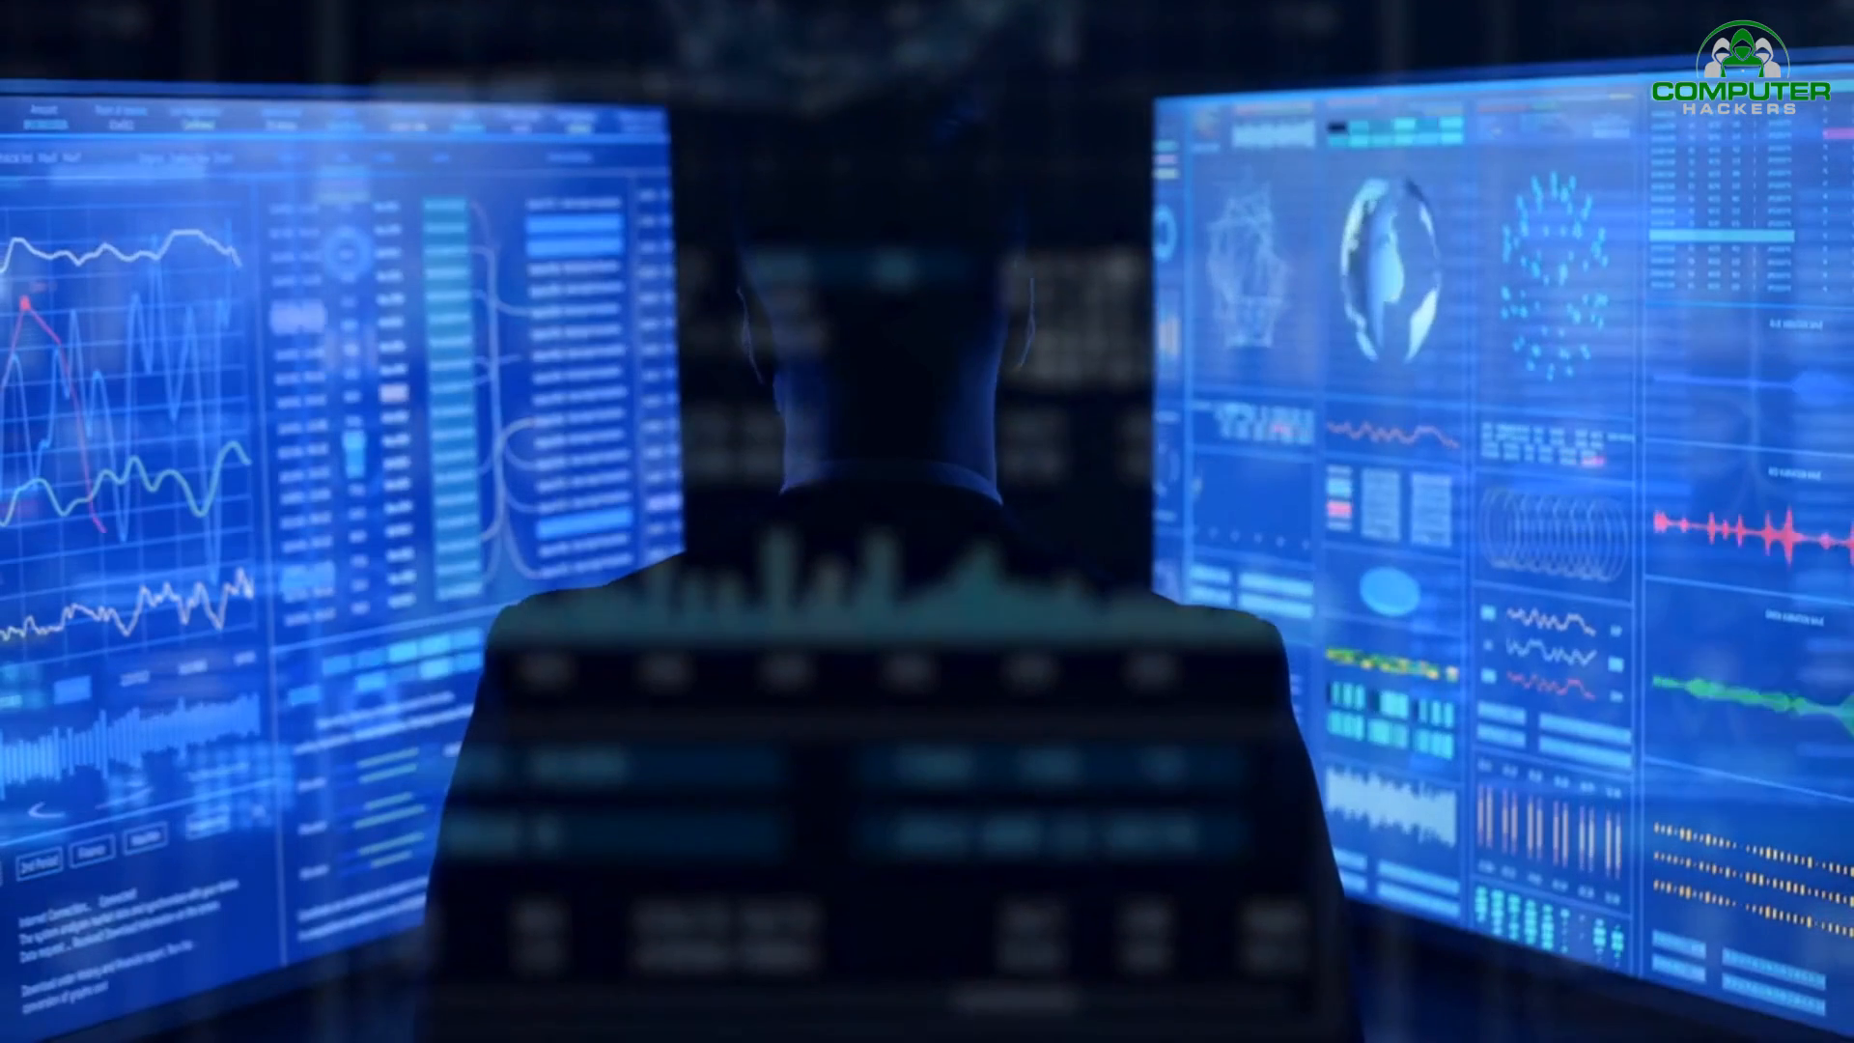